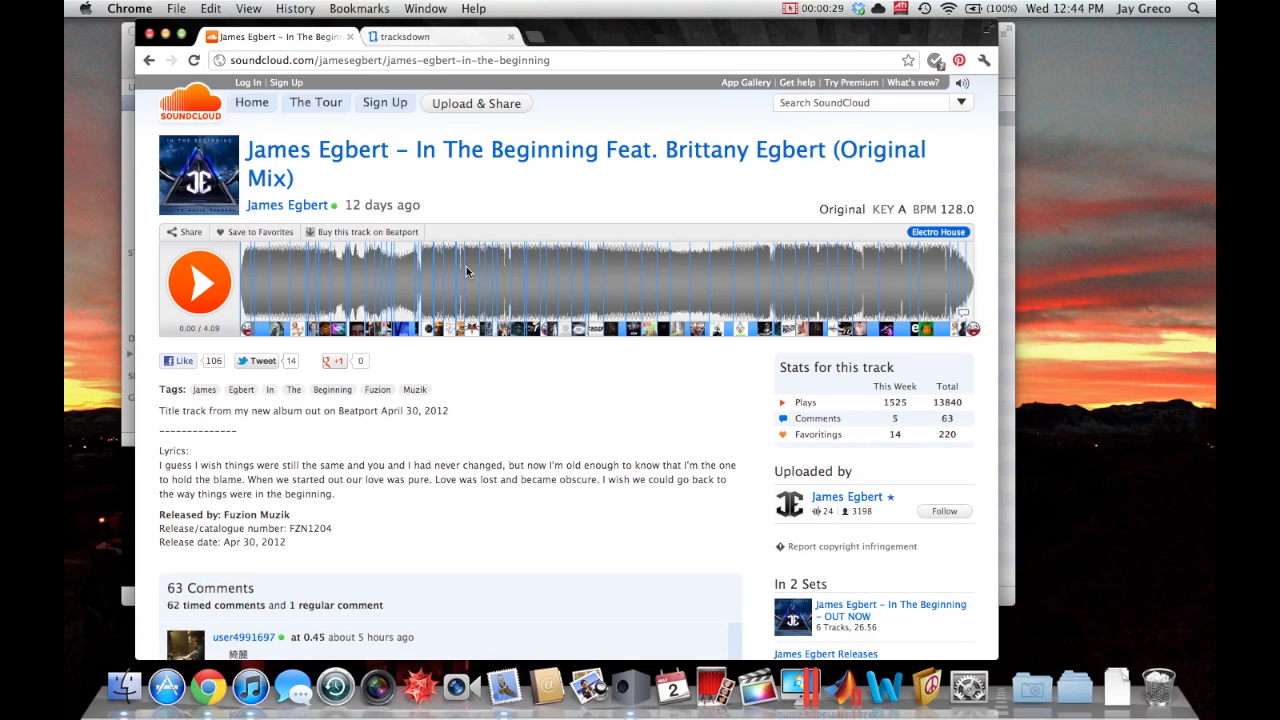
mouse_move(492, 212)
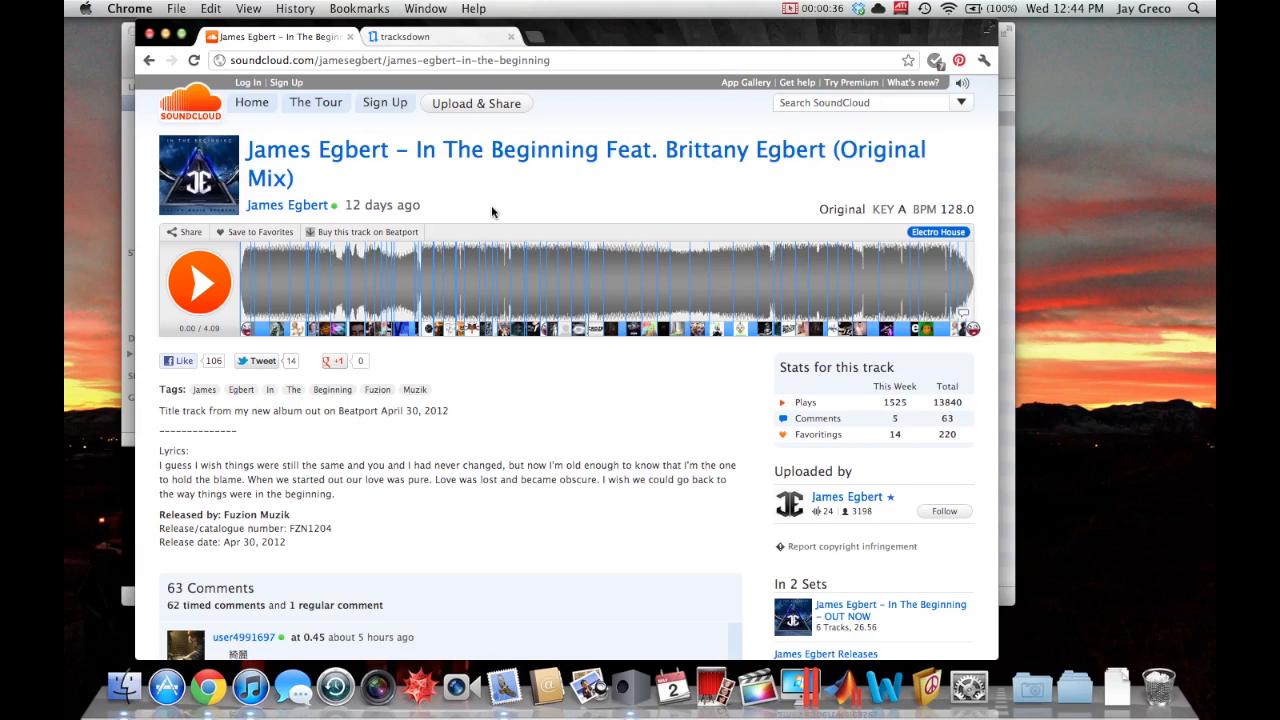
mouse_move(464, 218)
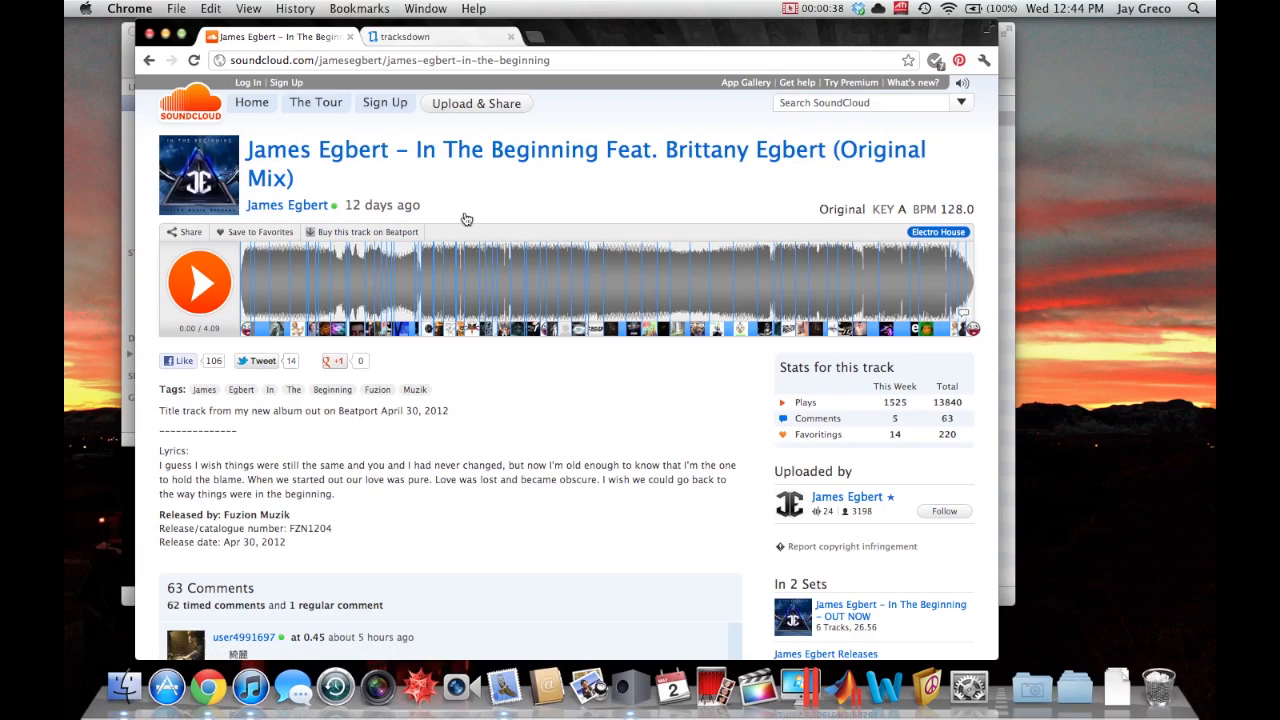
mouse_move(504, 184)
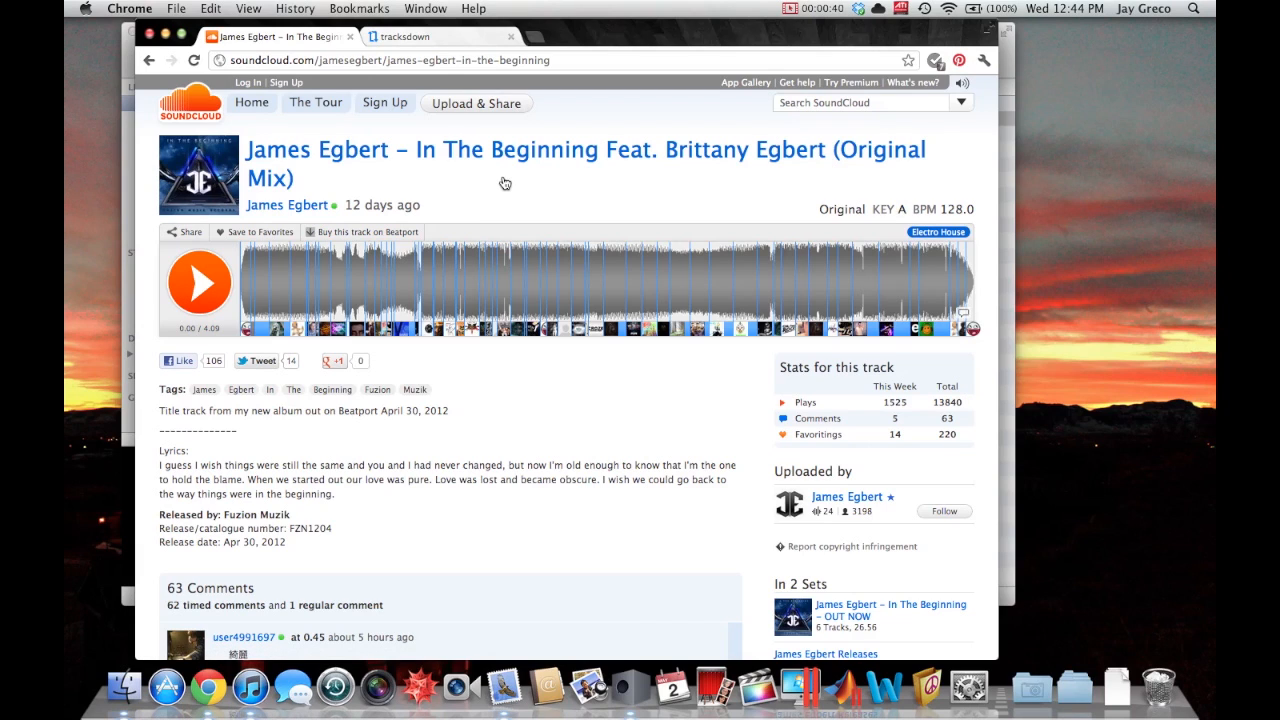
mouse_move(436, 150)
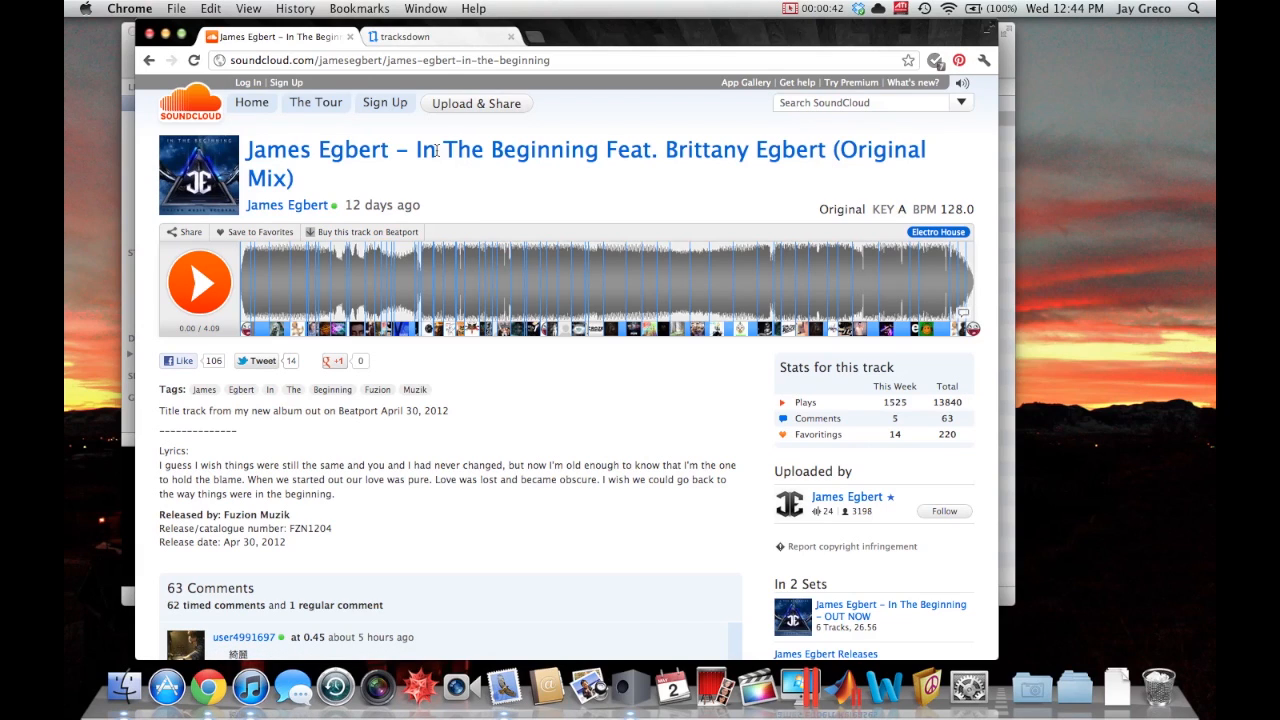
mouse_move(368, 232)
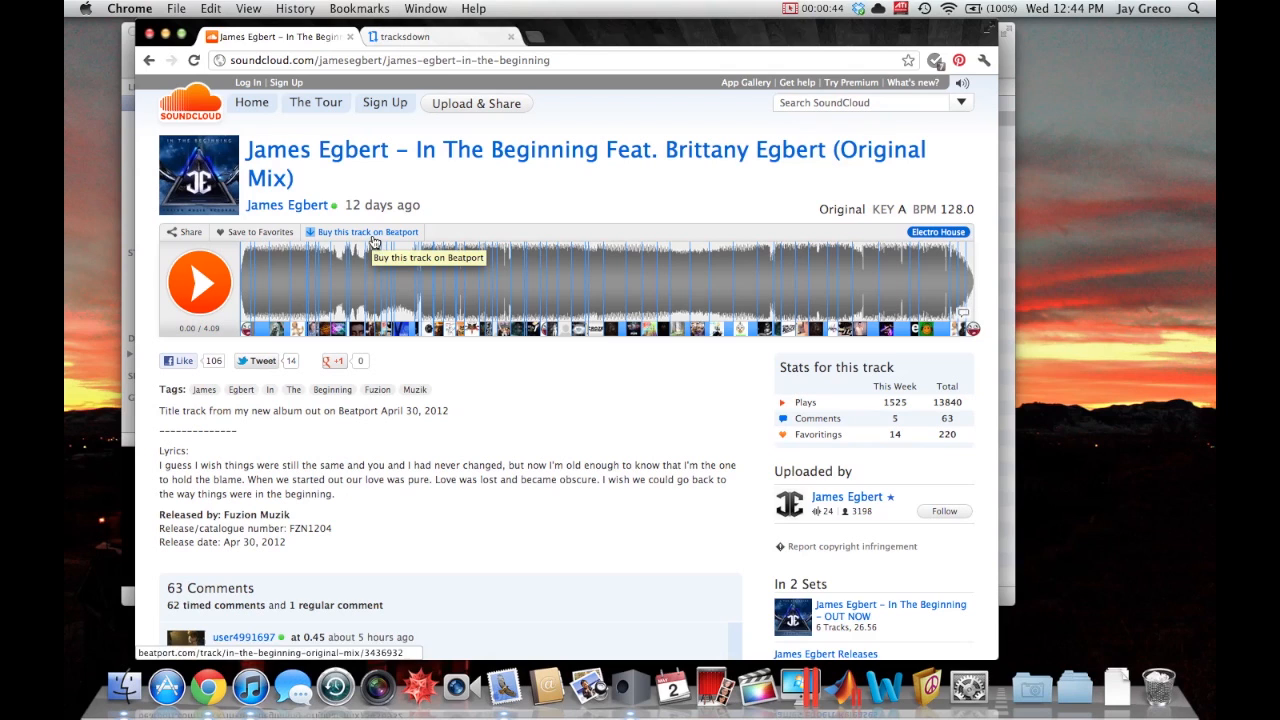
mouse_move(470, 196)
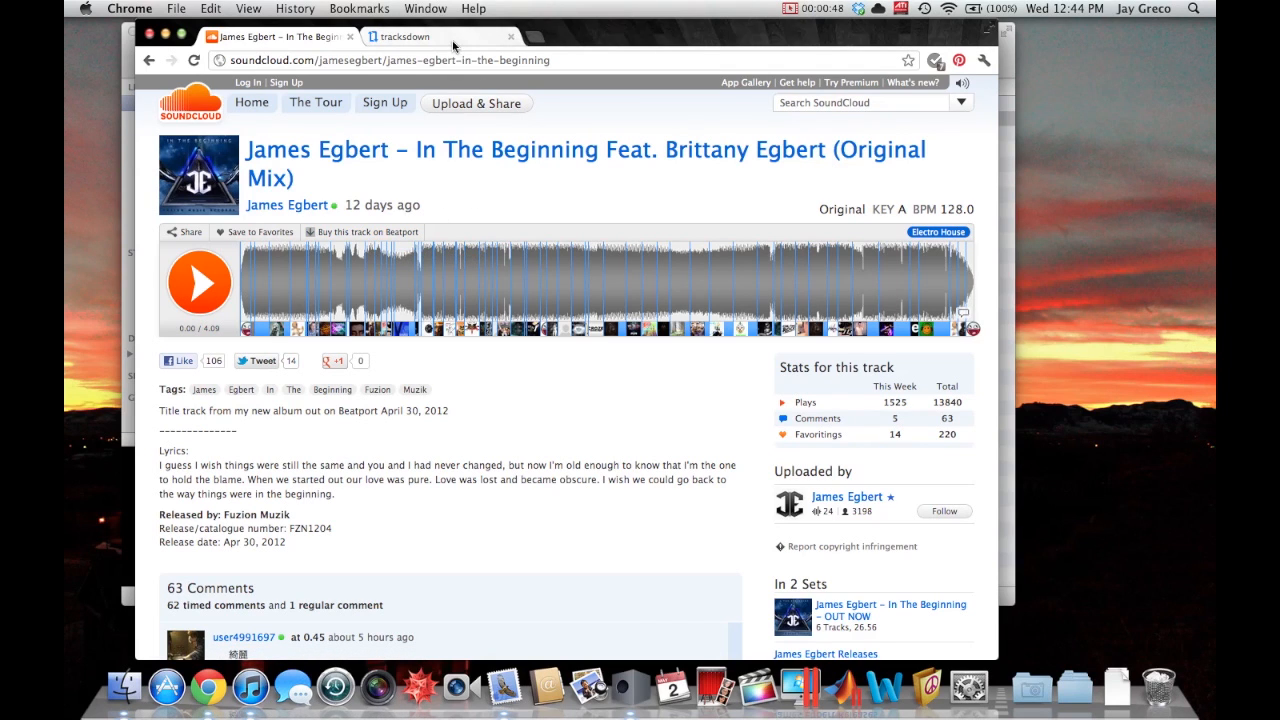
Submit the soundcloud.com/jamesegbert/james-egbert-in-the-beginning URL to Tracksdown and request the download
click(400, 36)
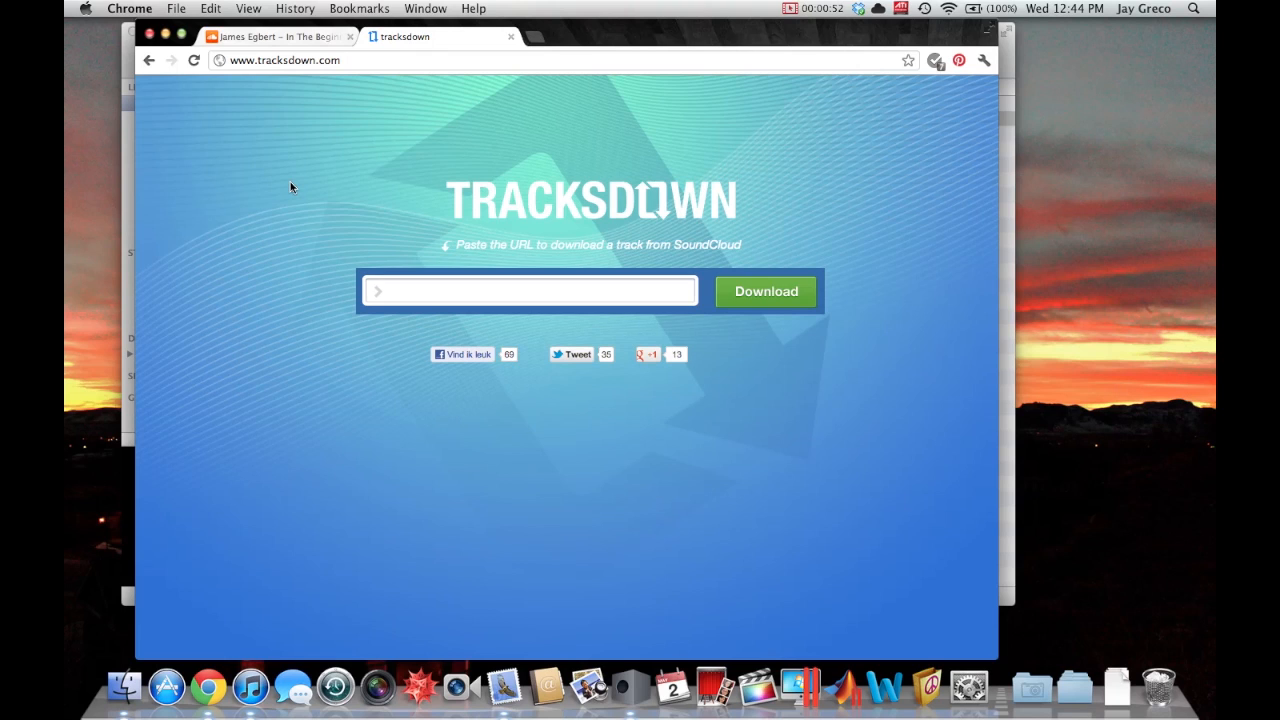
click(276, 36)
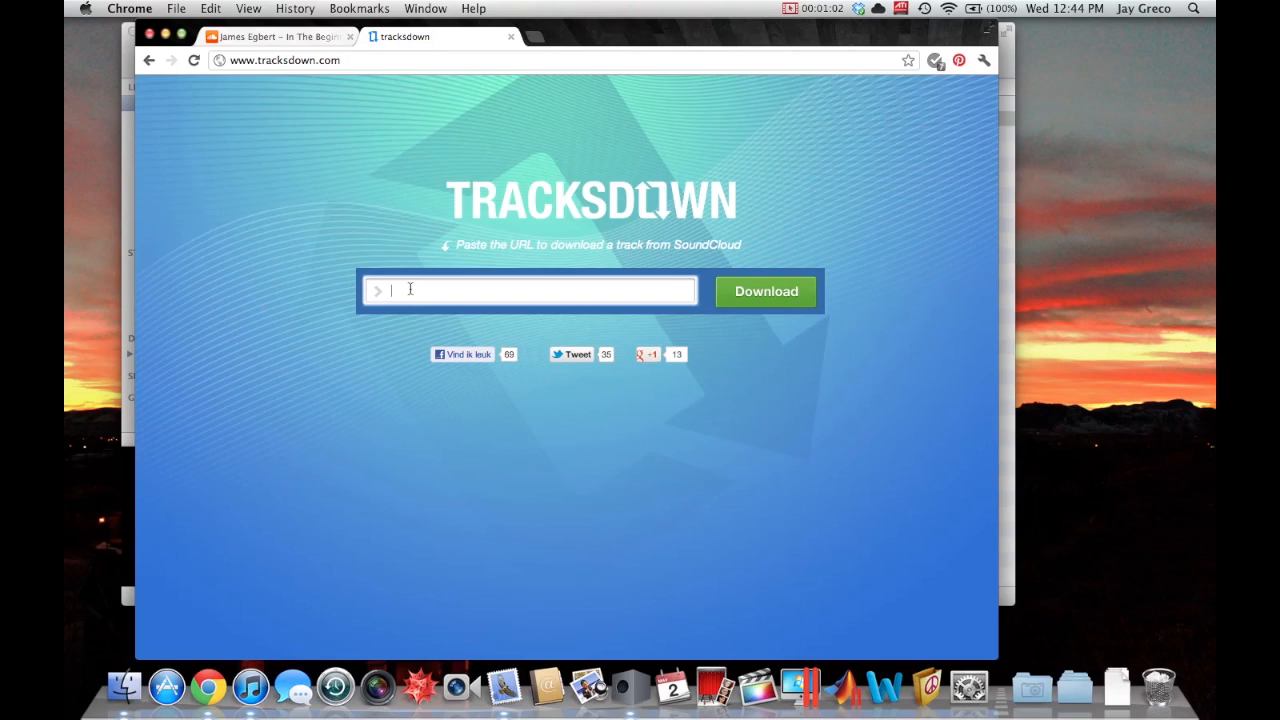
text(http://soundcloud.com/jamesegbert/james-egbert-in-the-beginning)
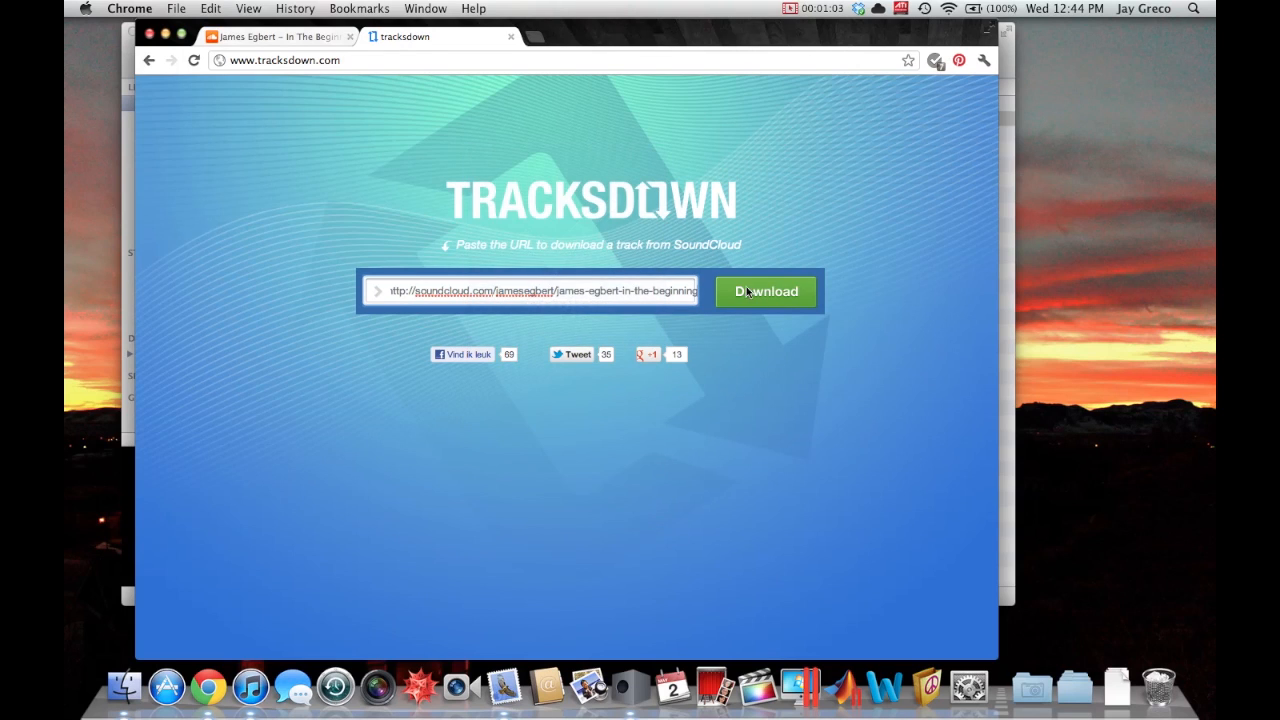
click(764, 292)
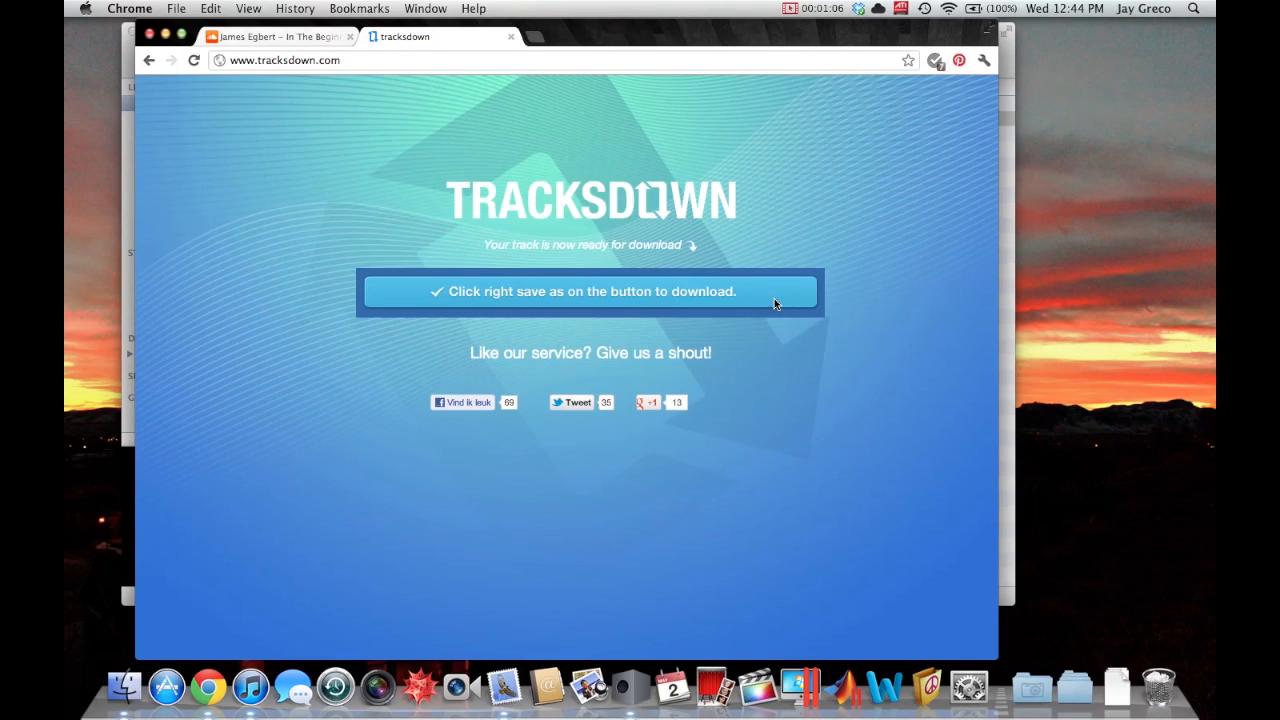
Save the track link as 'In The Beginning' into the Downloads folder via Save Link As
right_click(588, 292)
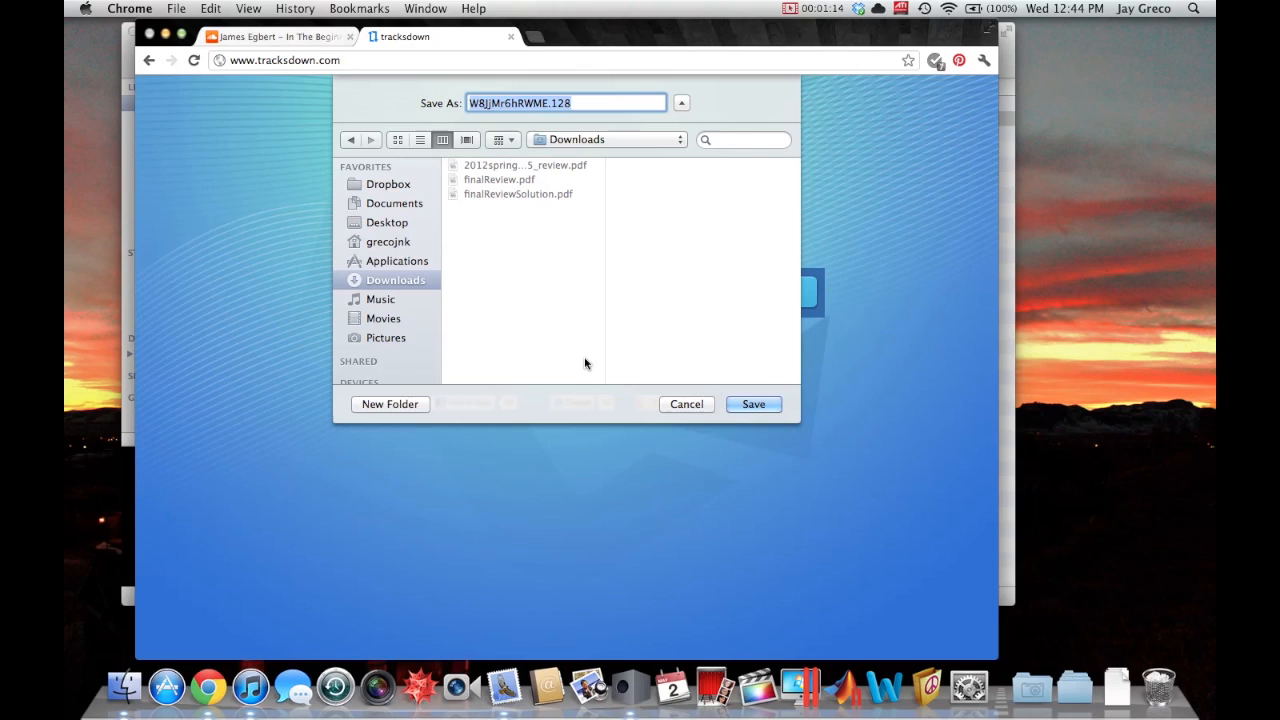
text(In The)
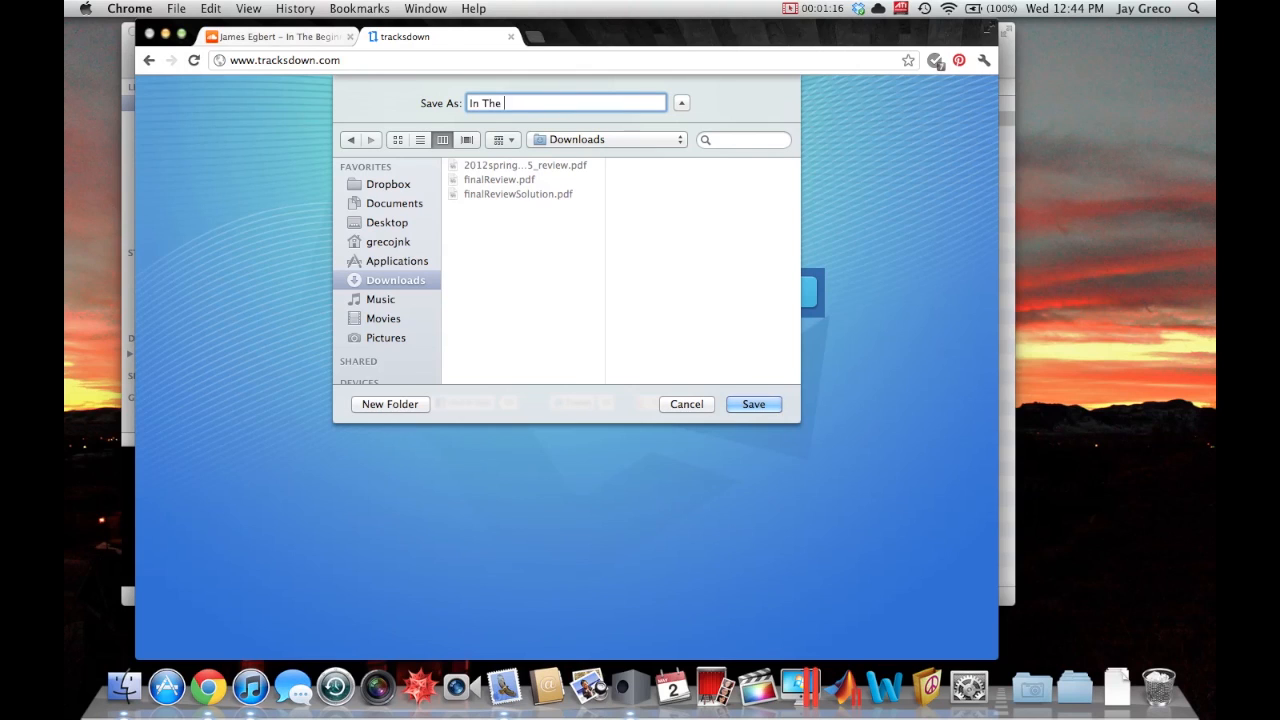
text(Beginning)
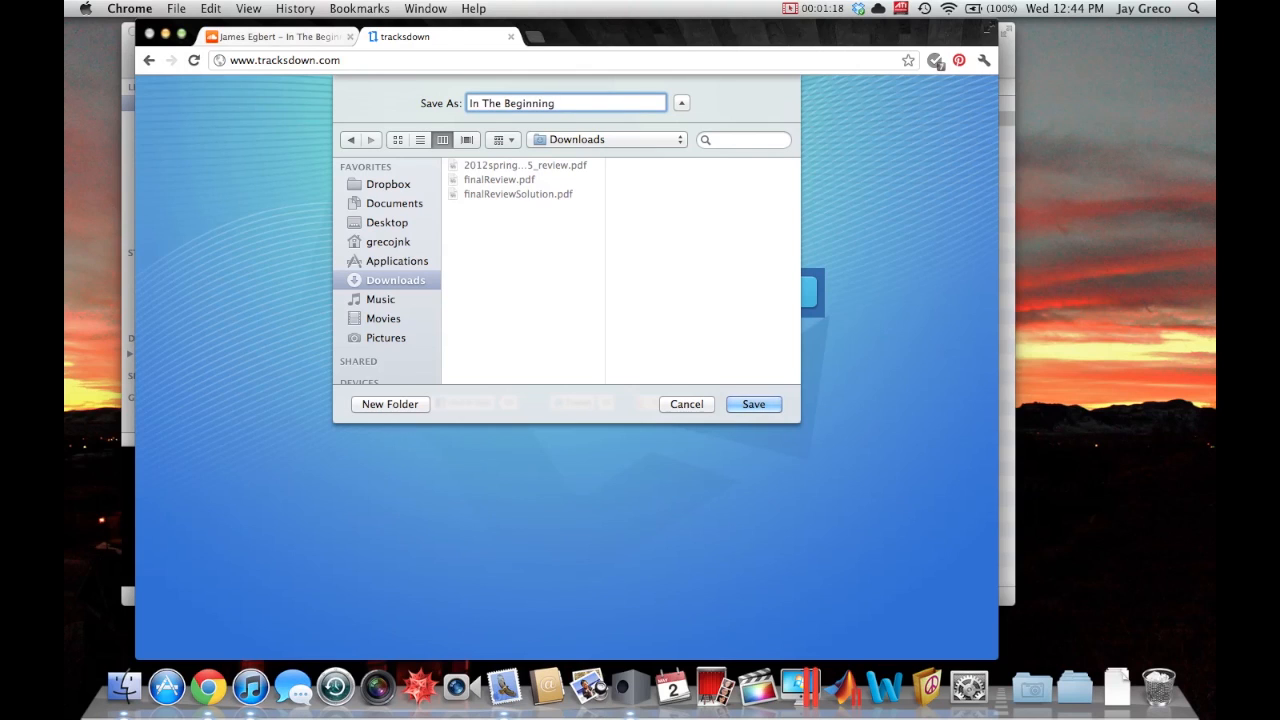
click(752, 404)
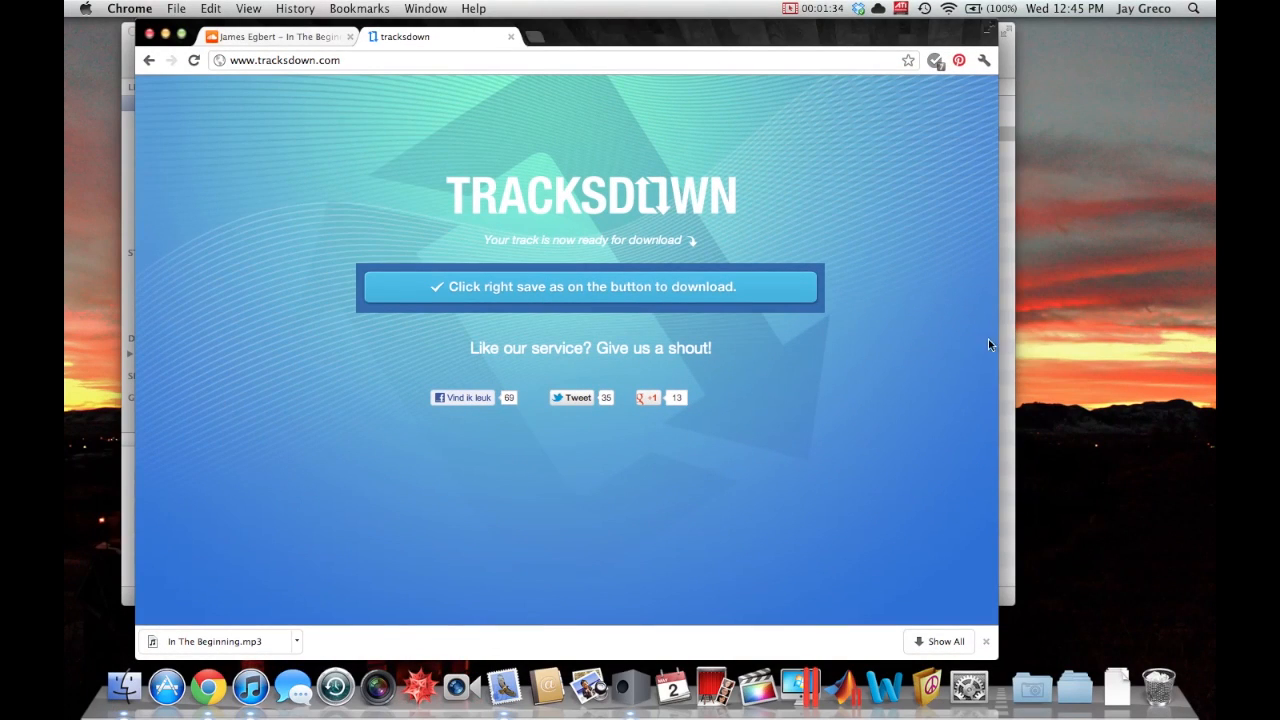
mouse_move(946, 312)
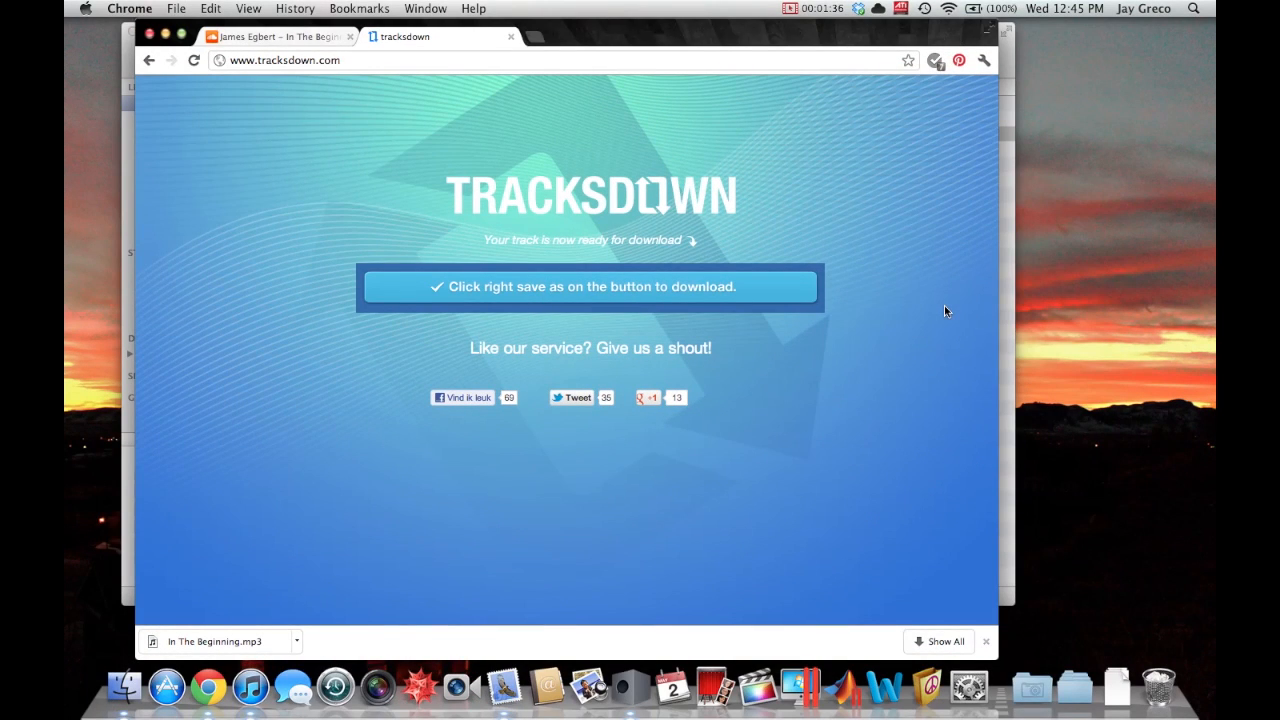